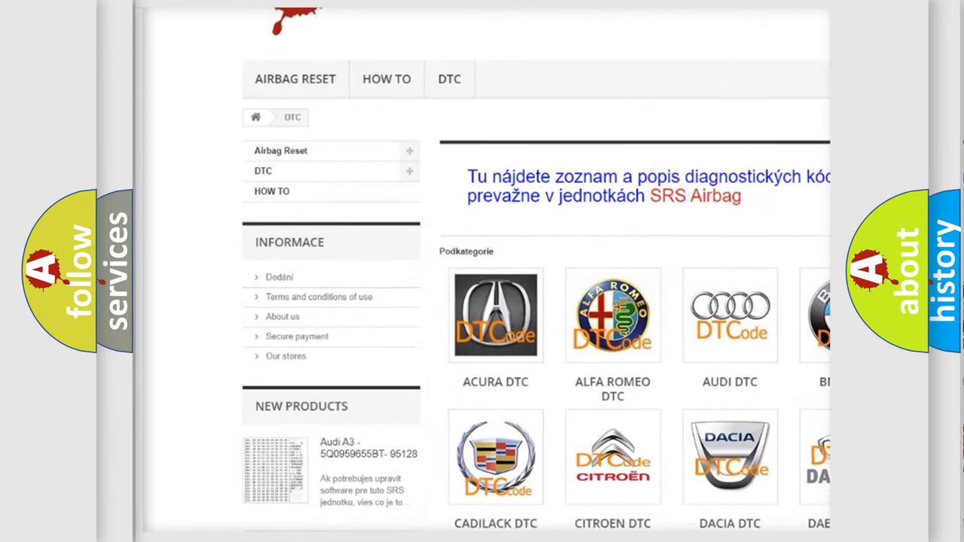
scroll("down", 3)
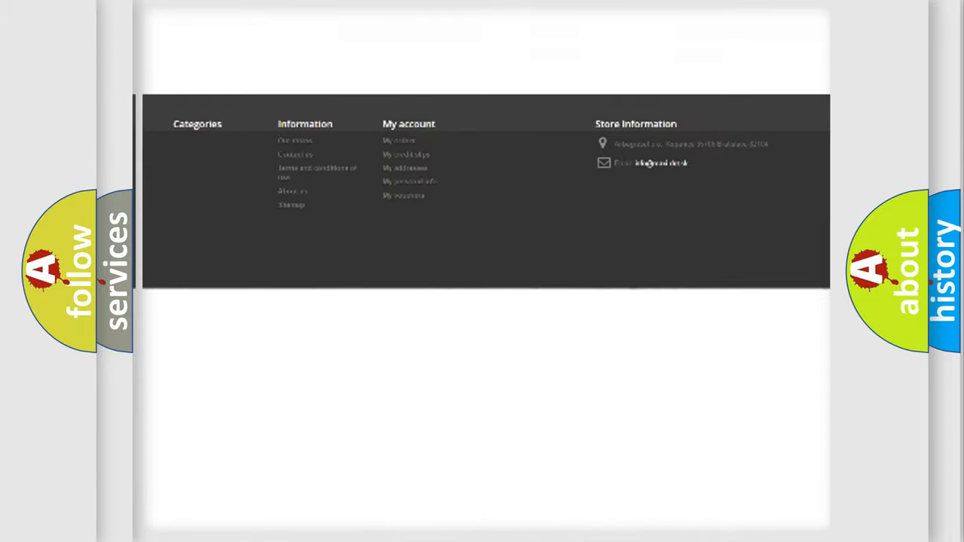
scroll("up", 3)
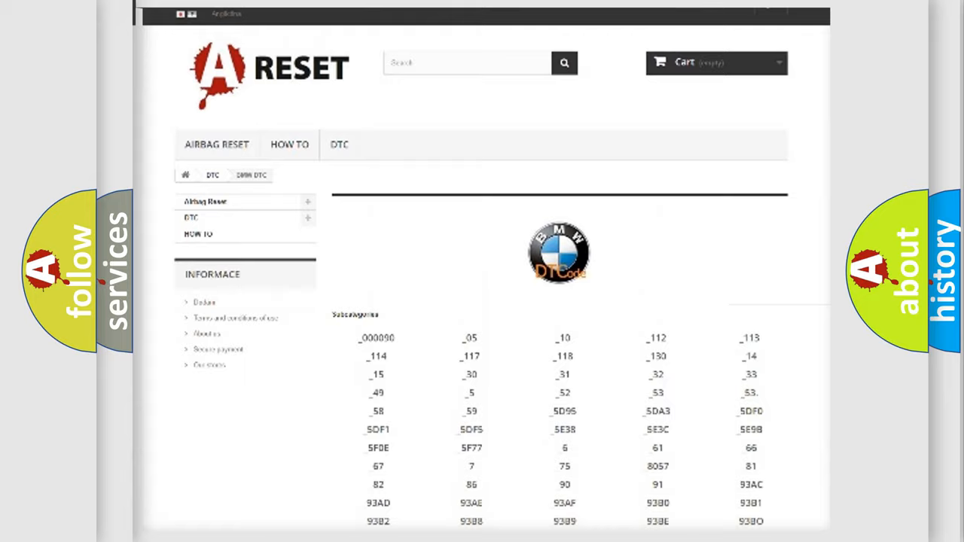